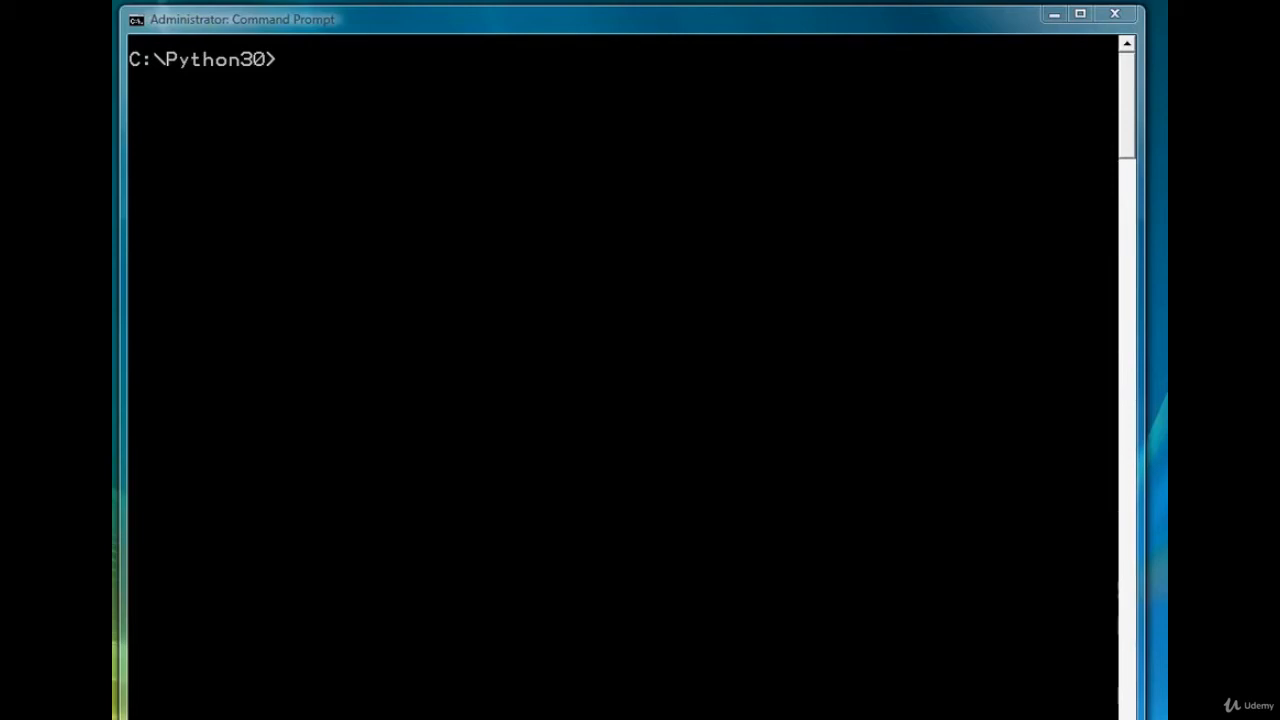
mouse_move(661, 222)
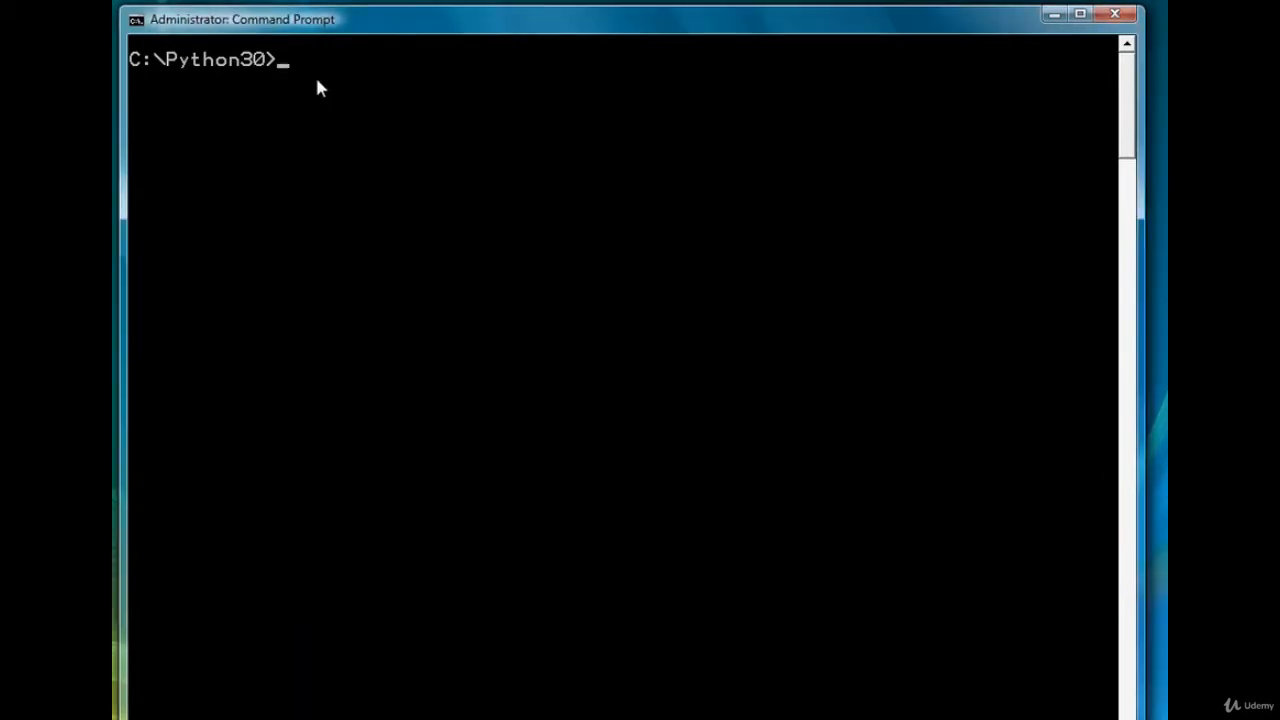
Step: Display grades.txt with 'type grades.txt', showing grades 100, 66, 72, 87 and 93
type("type")
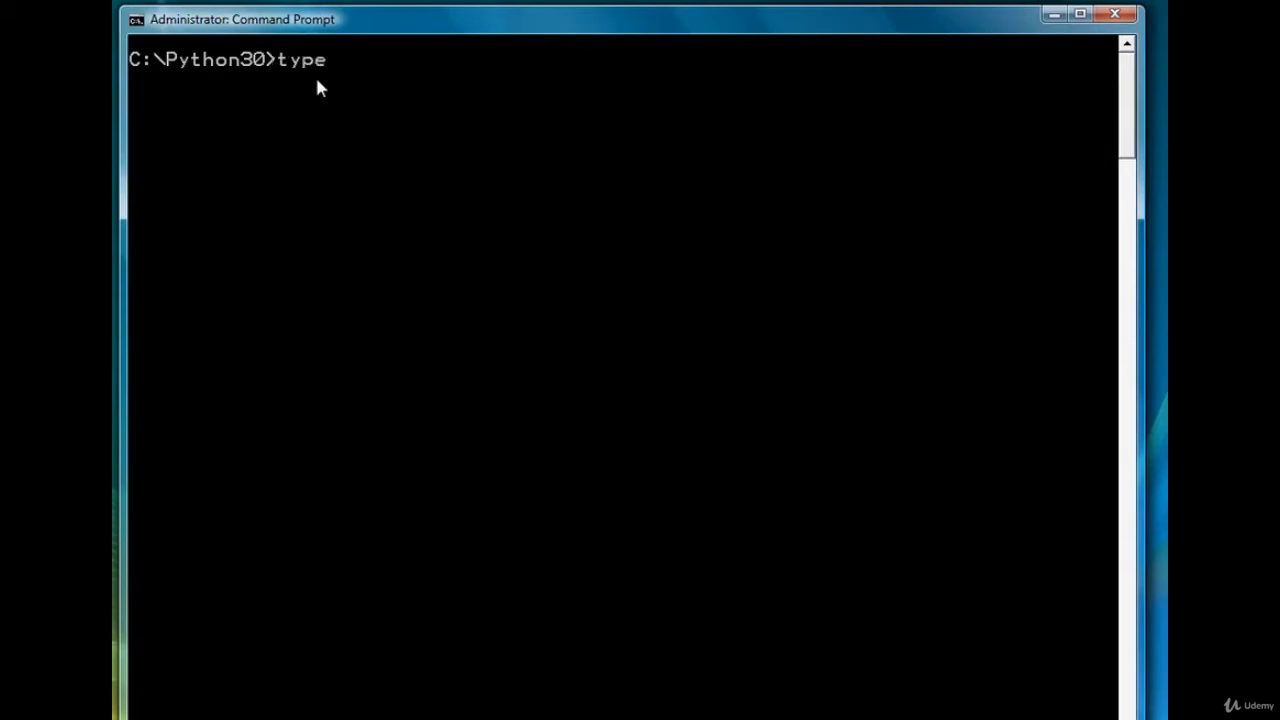
type("s grades.txt")
type("typ")
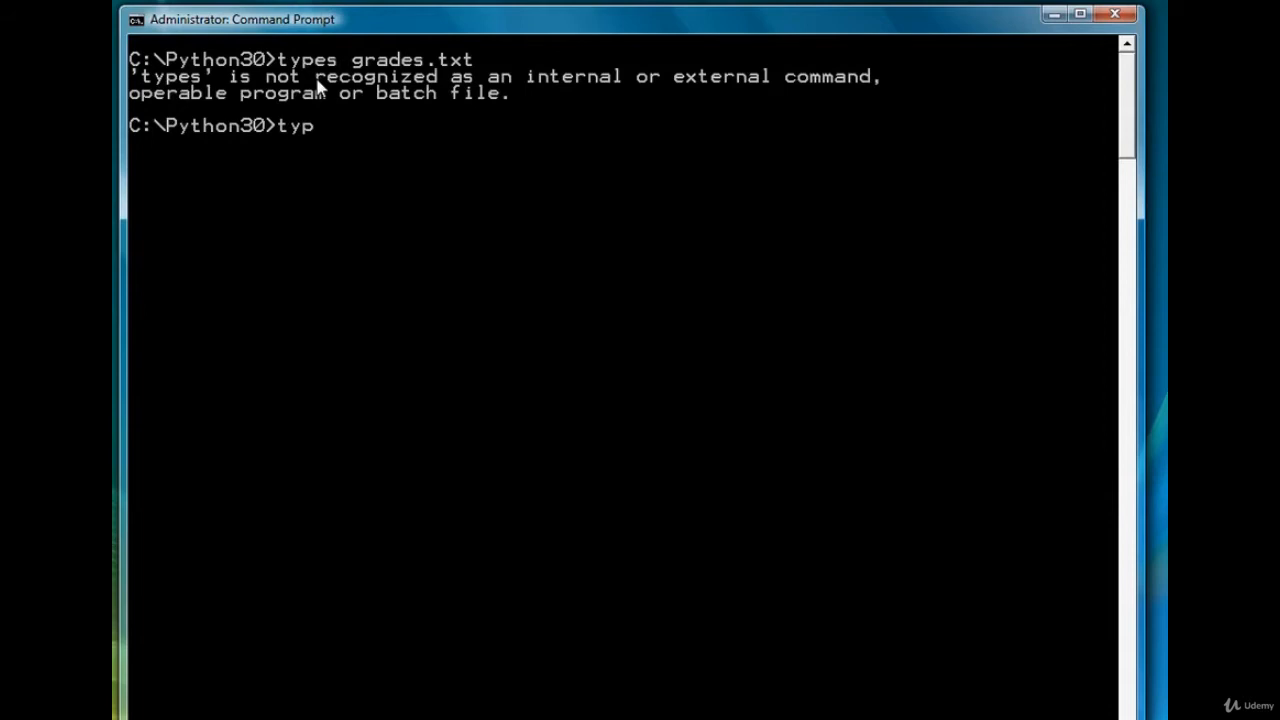
type("e grades.txt")
key("Return")
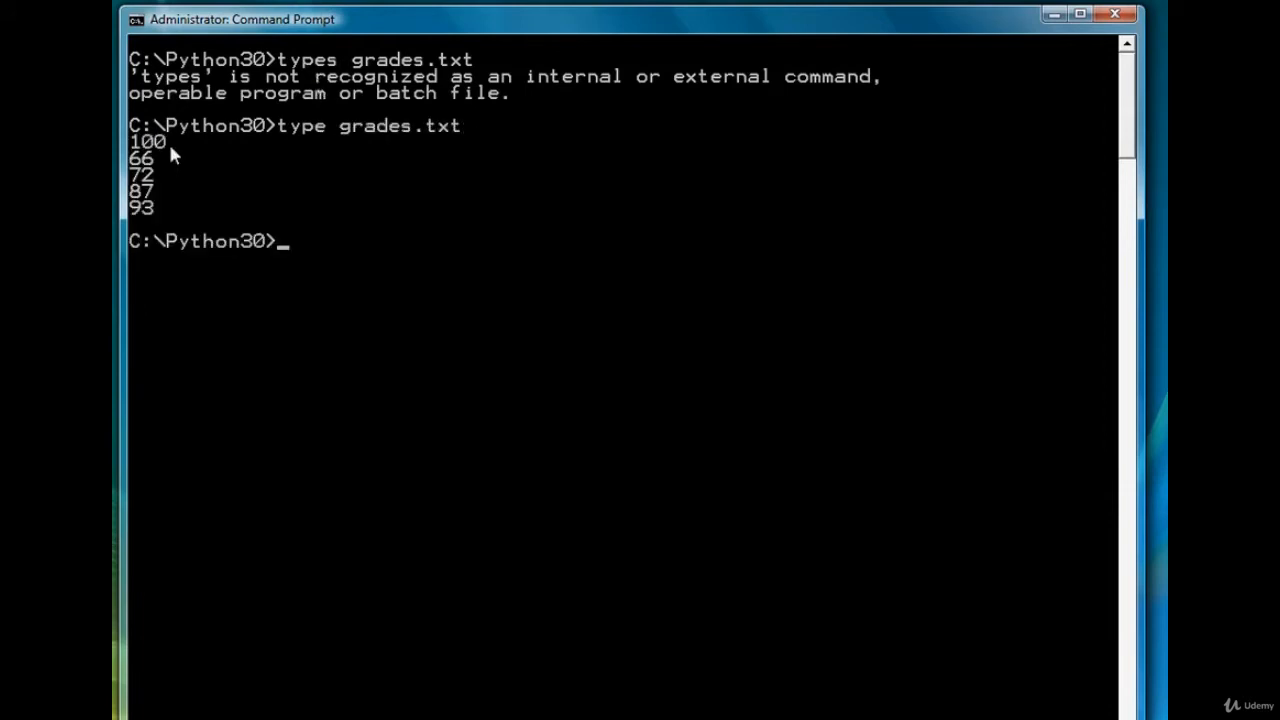
mouse_move(167, 215)
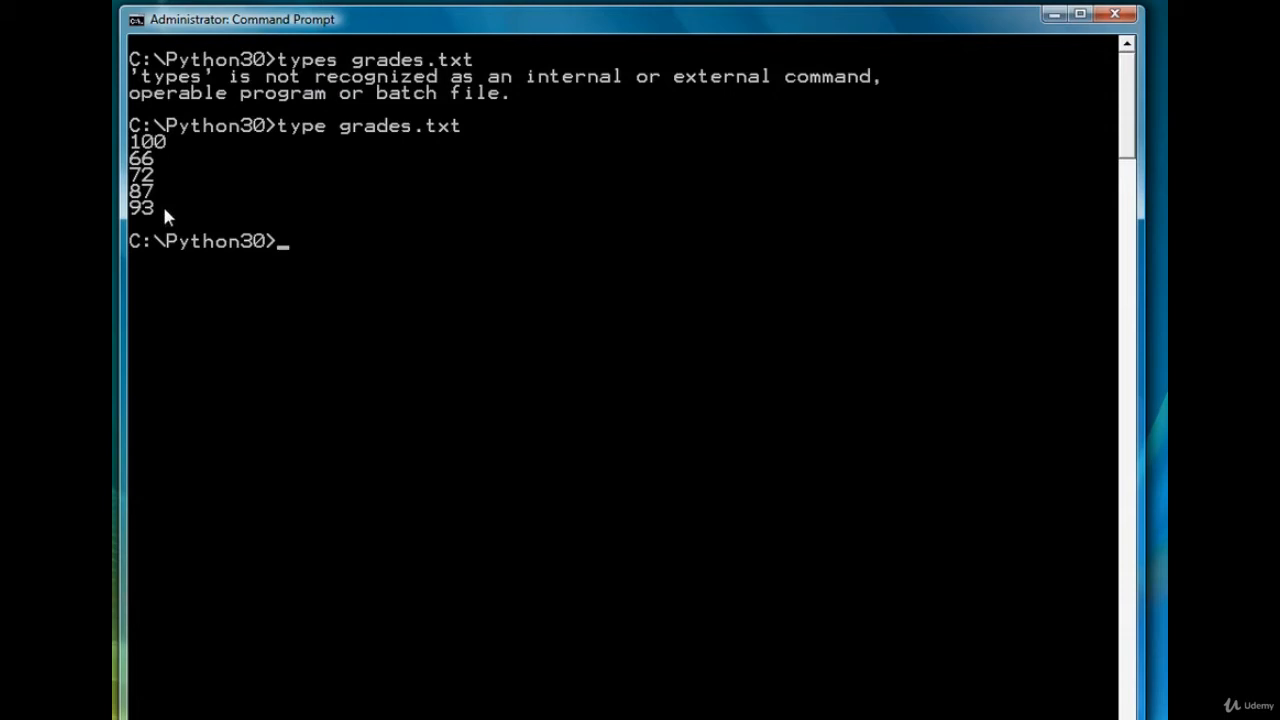
mouse_move(158, 145)
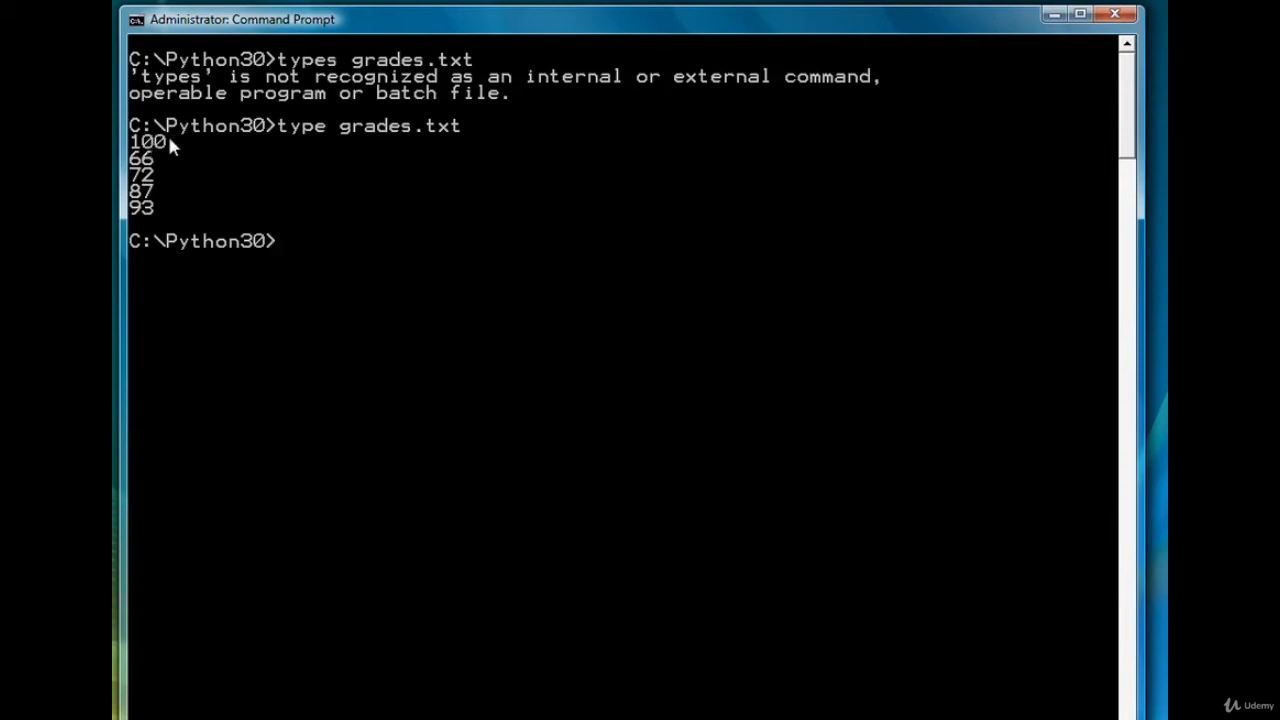
mouse_move(160, 148)
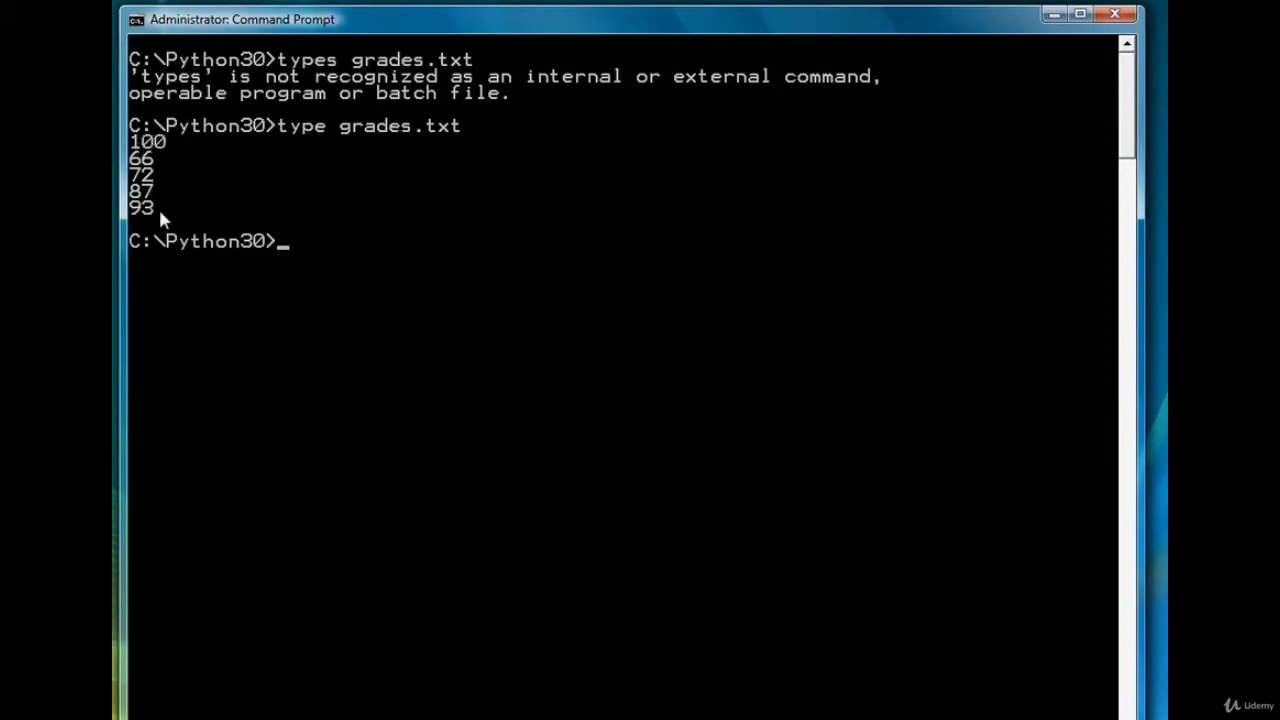
mouse_move(173, 217)
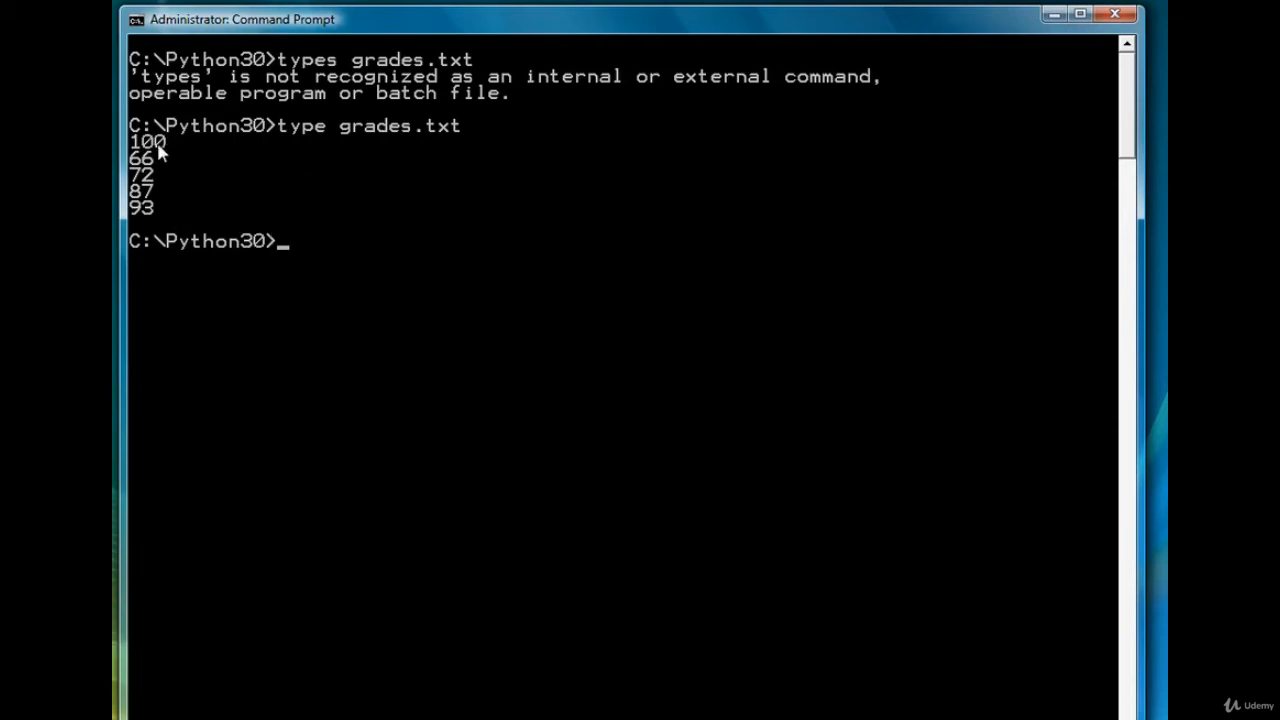
mouse_move(338, 160)
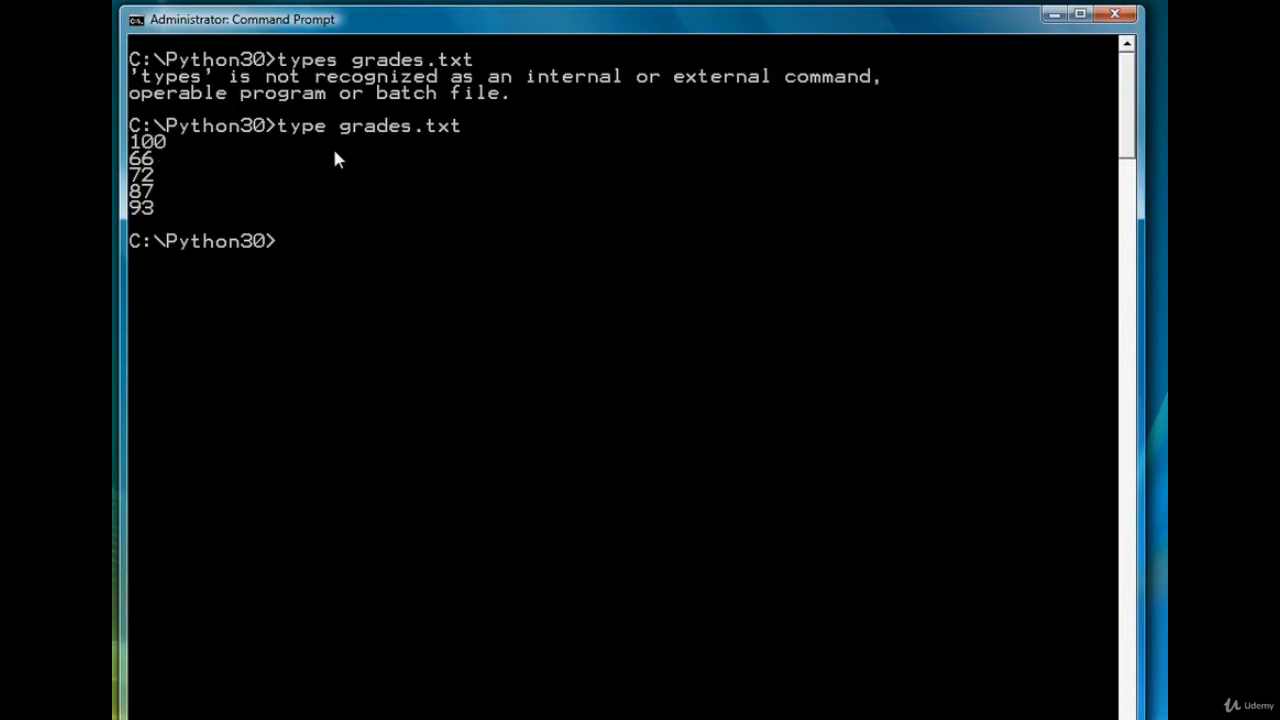
Step: Launch Notepad on a new chap8ex2.py file from the prompt
type("not")
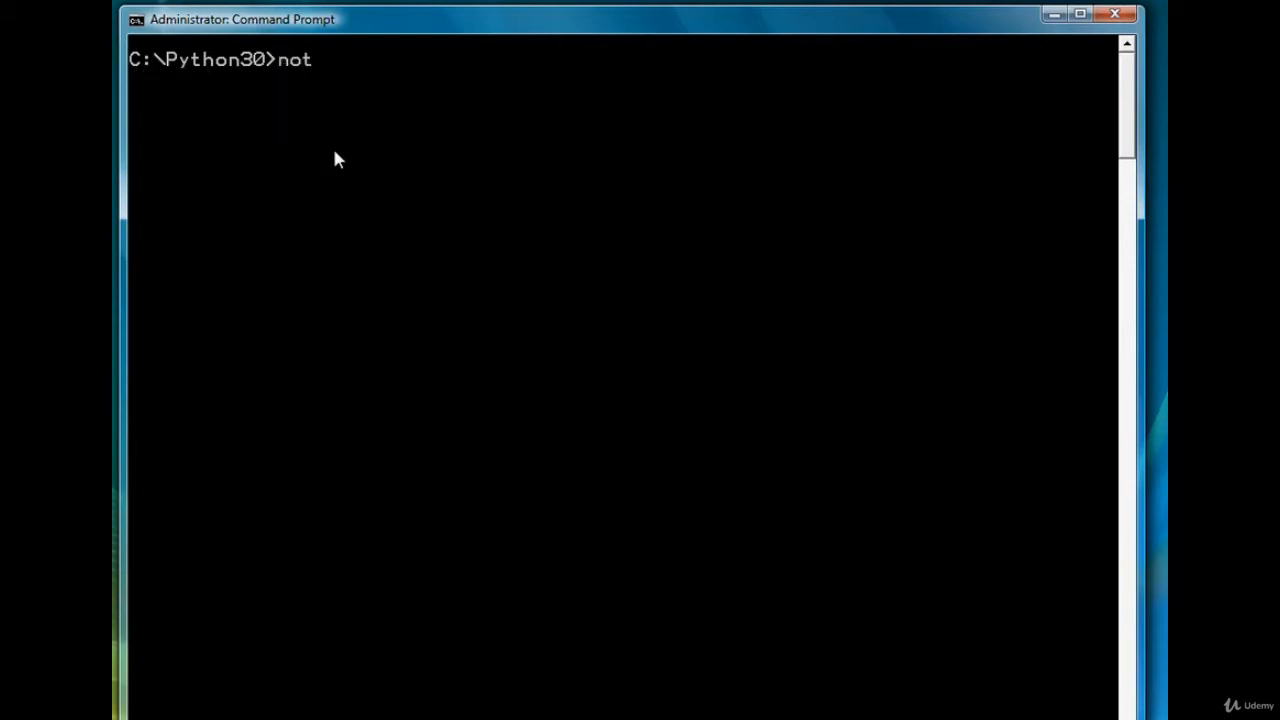
type("epad chap8ex")
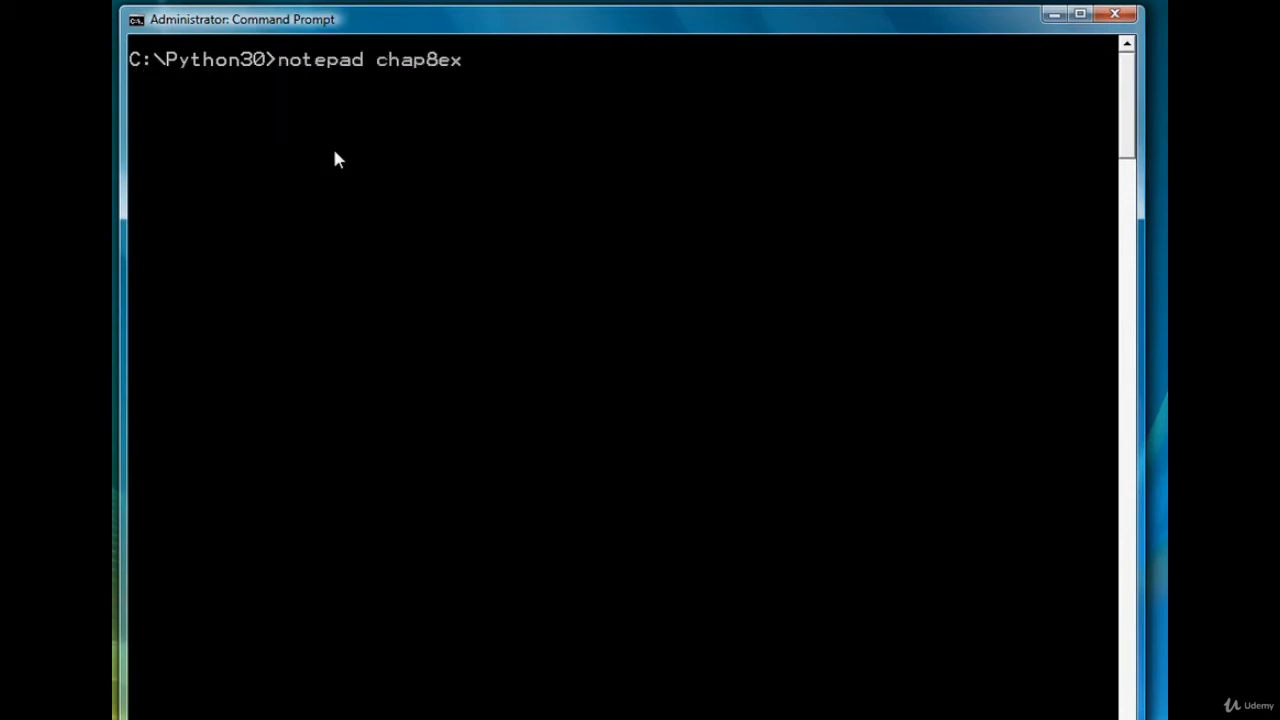
type("2.p")
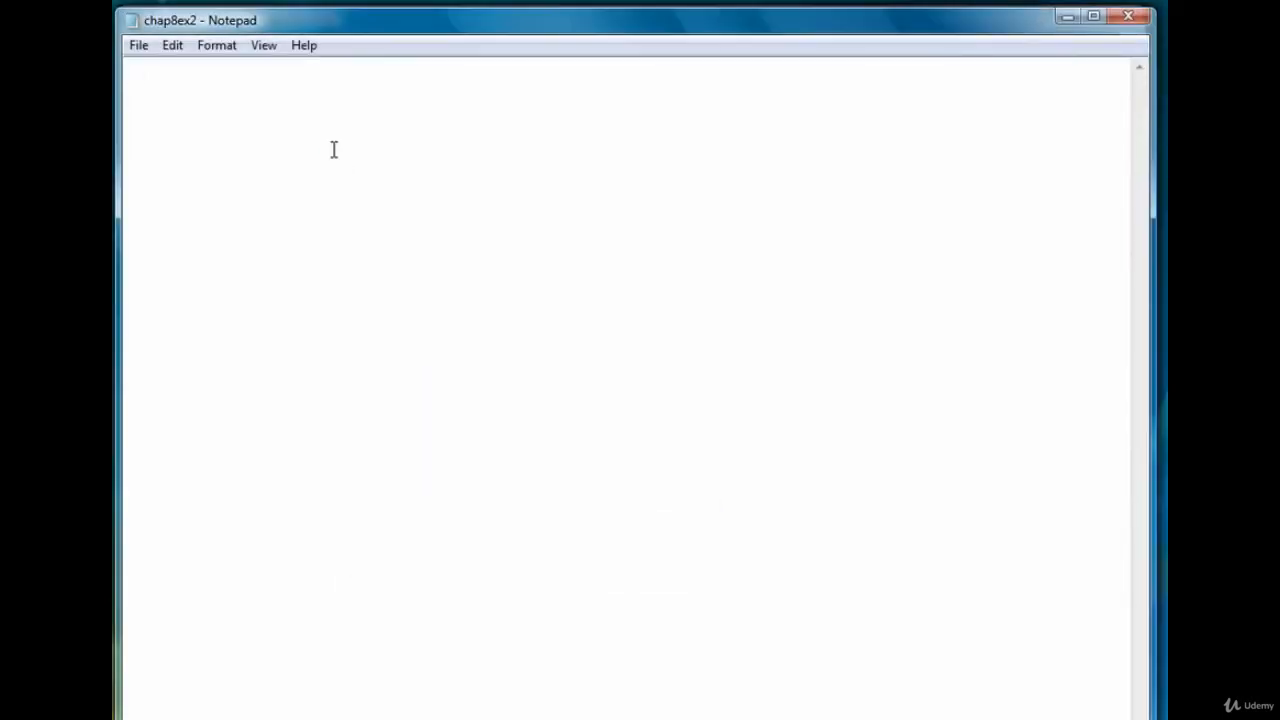
Step: Write bar = "" and a loop: for grade in open('grades.txt'):
type("bar = \"")
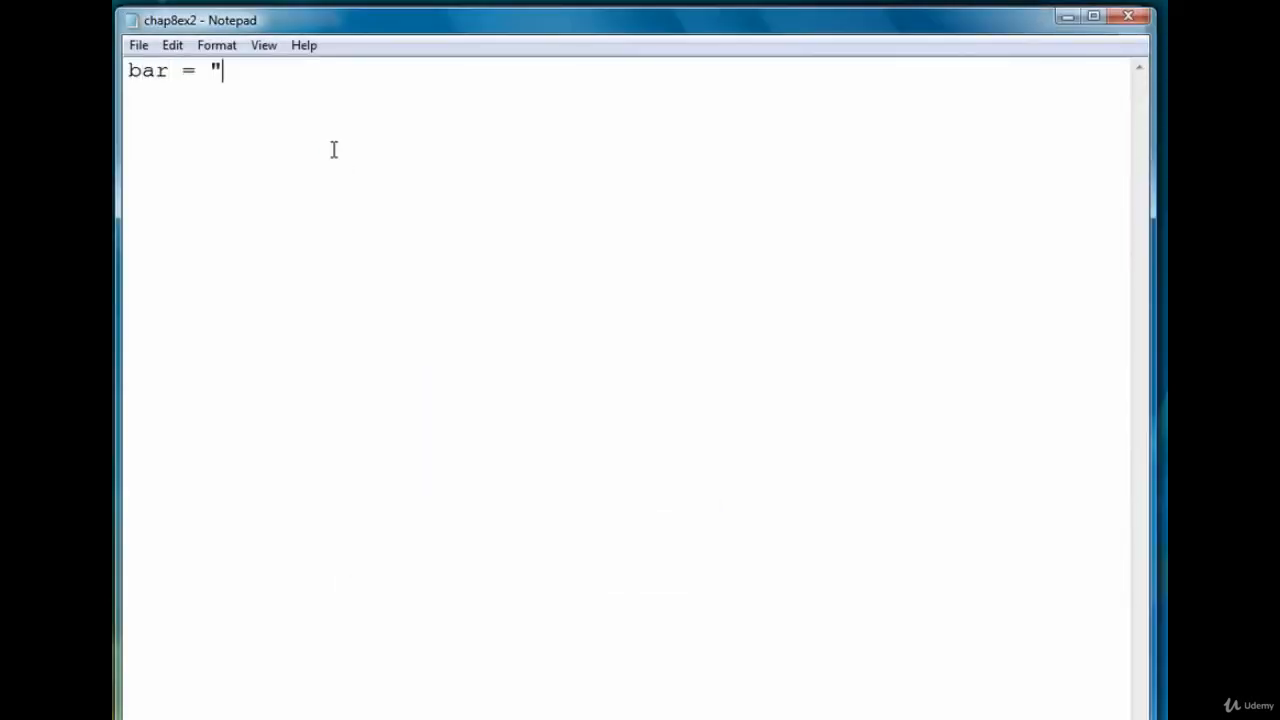
type("\"")
type("f")
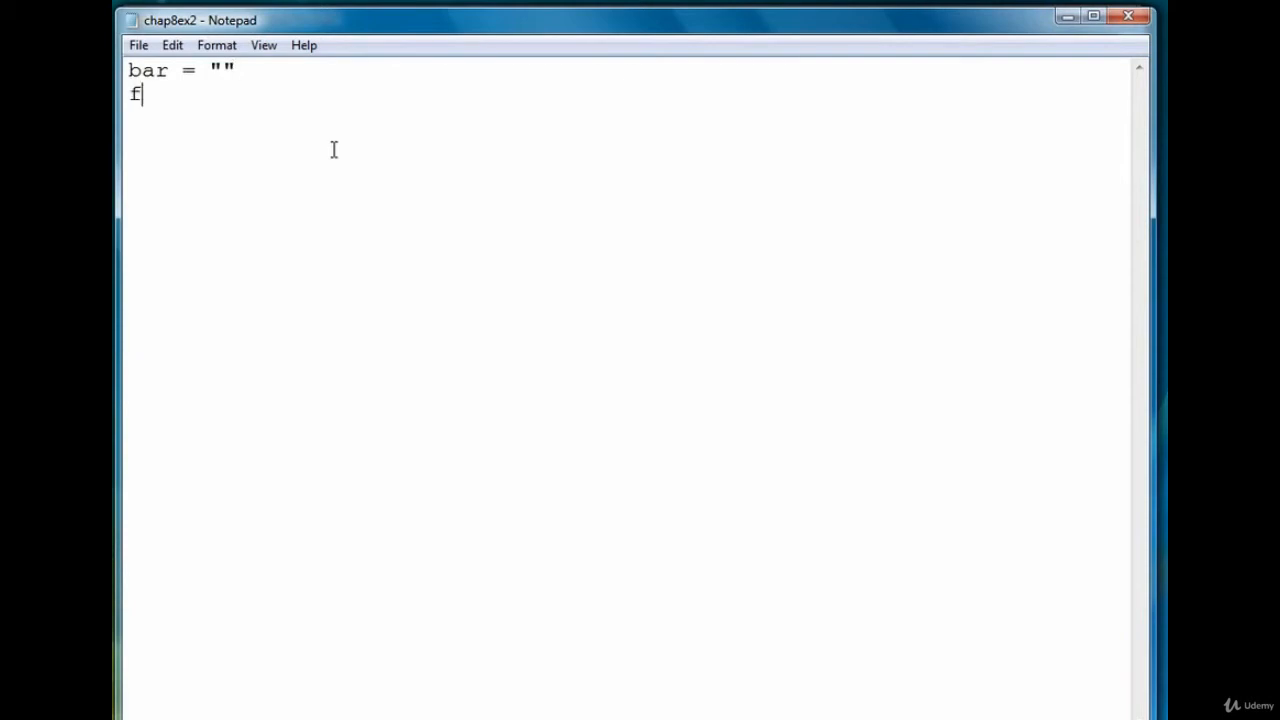
type("or grade")
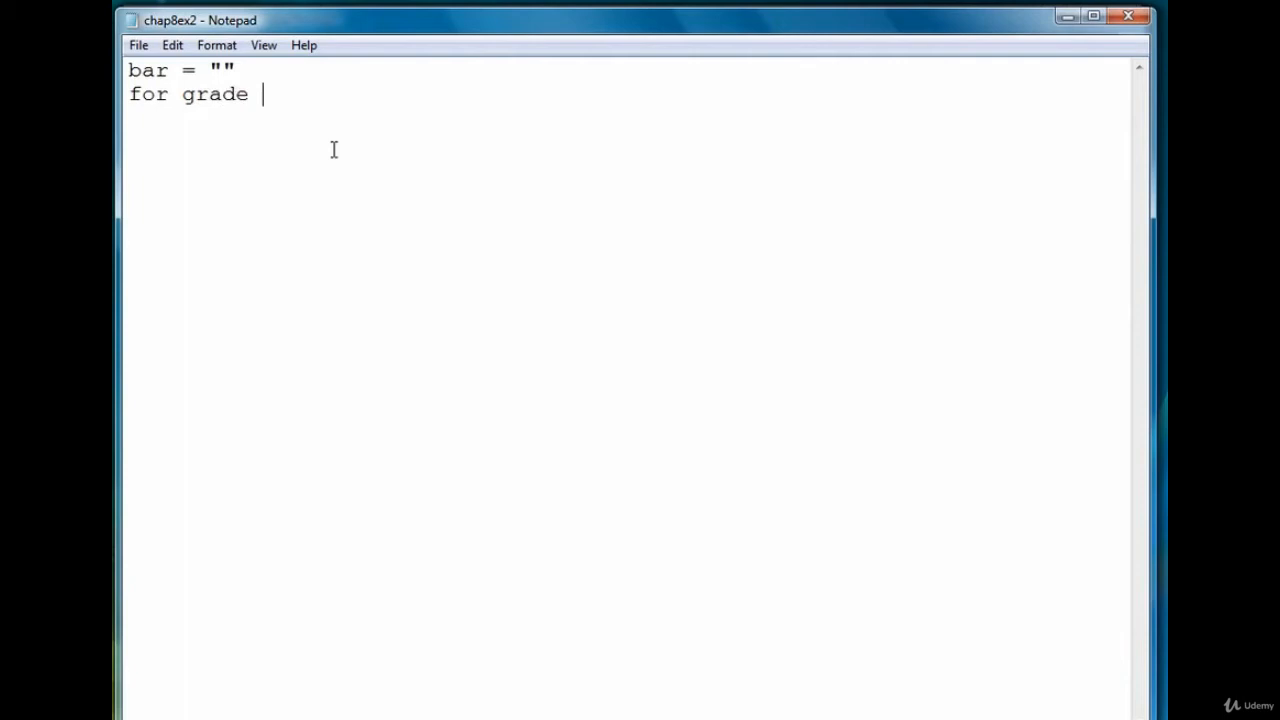
type("in open('gra")
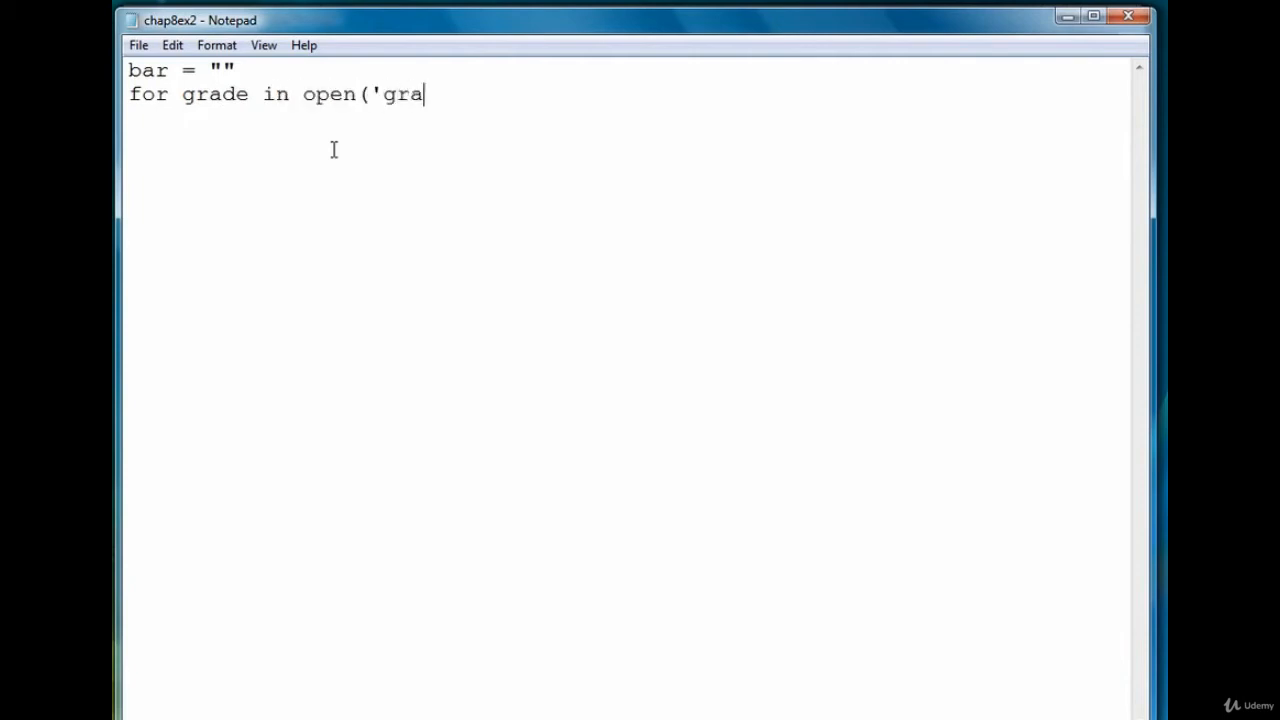
type("des.txt'):")
type("for")
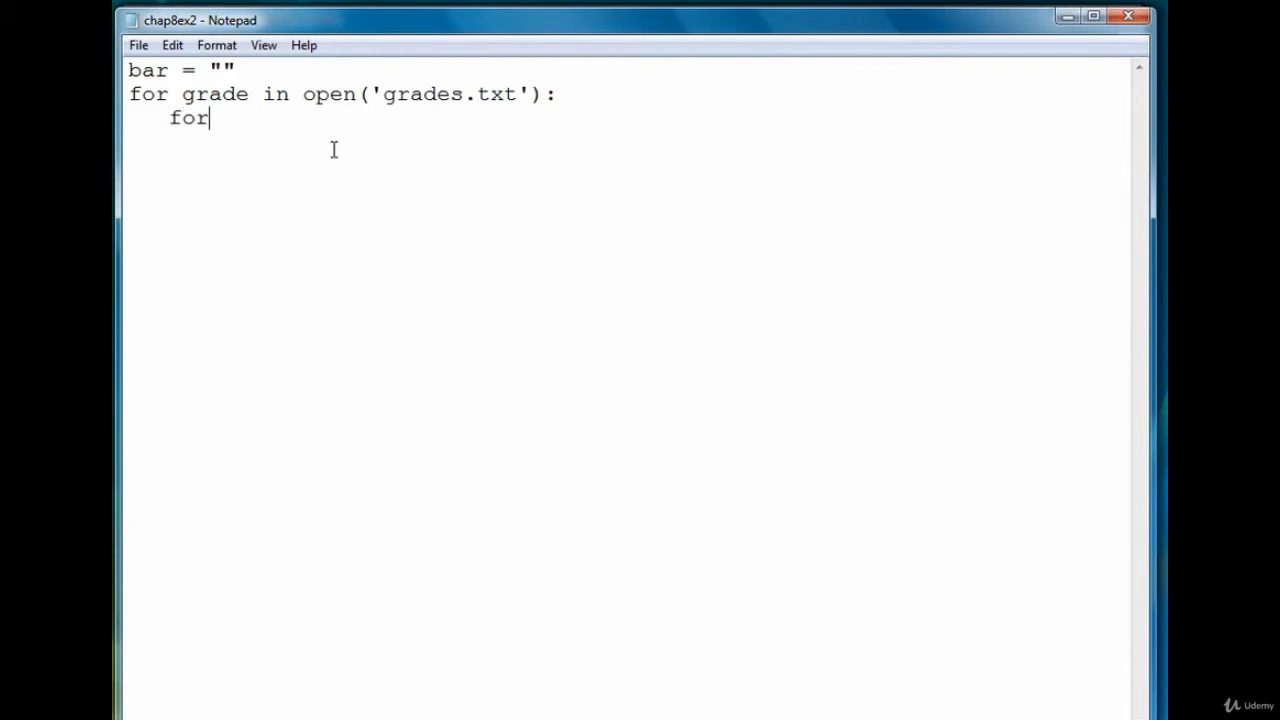
Step: Nest the inner loop: for i in range(1, int(grade)+1):
type("i in range")
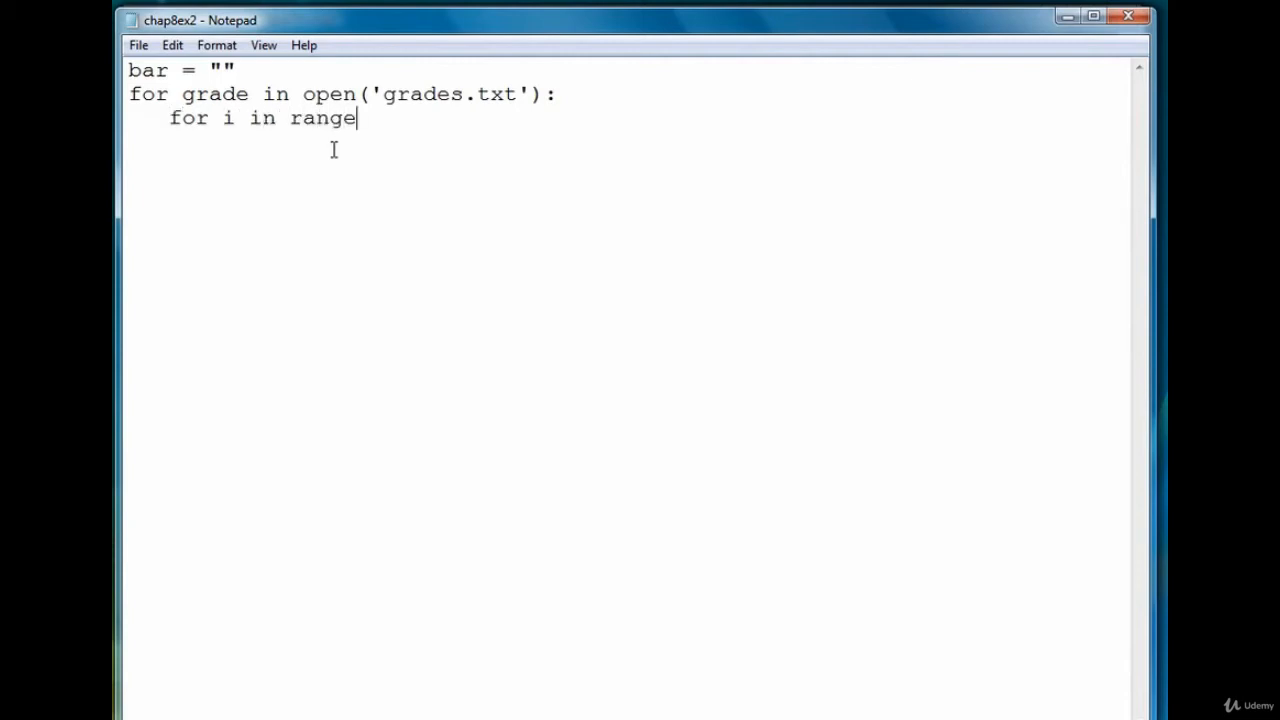
type("(1, int")
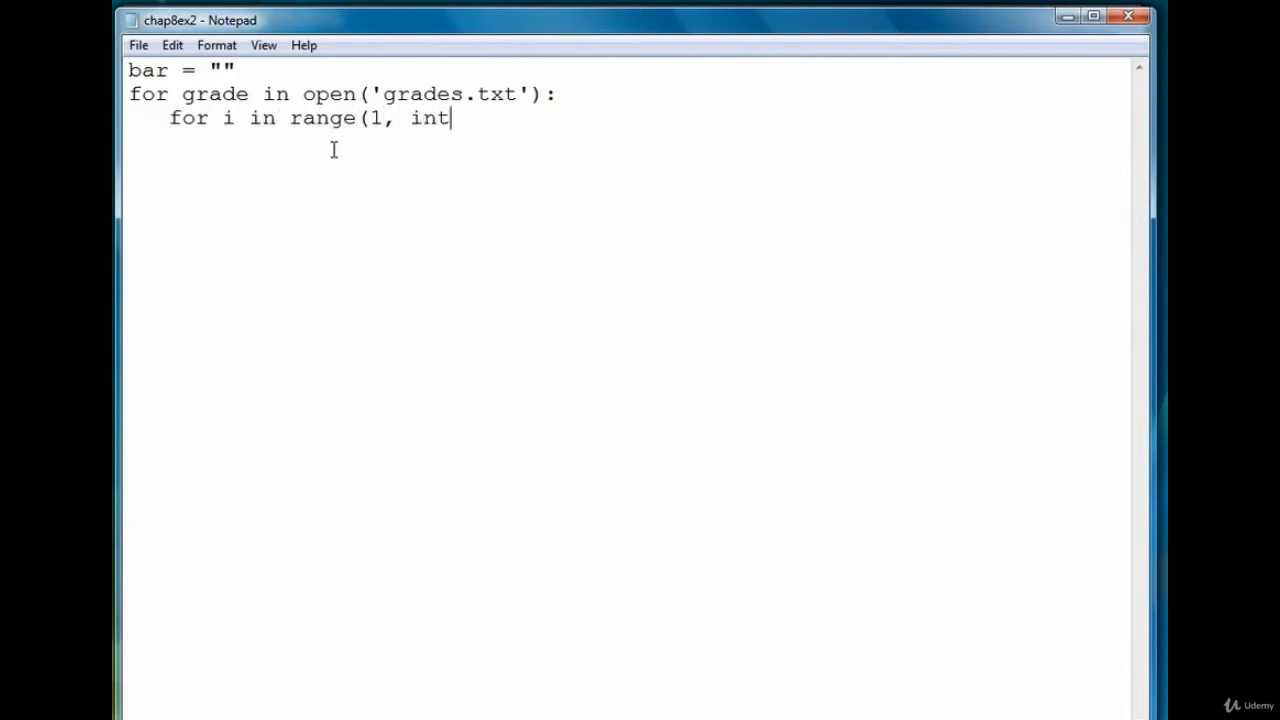
type("(grade)+")
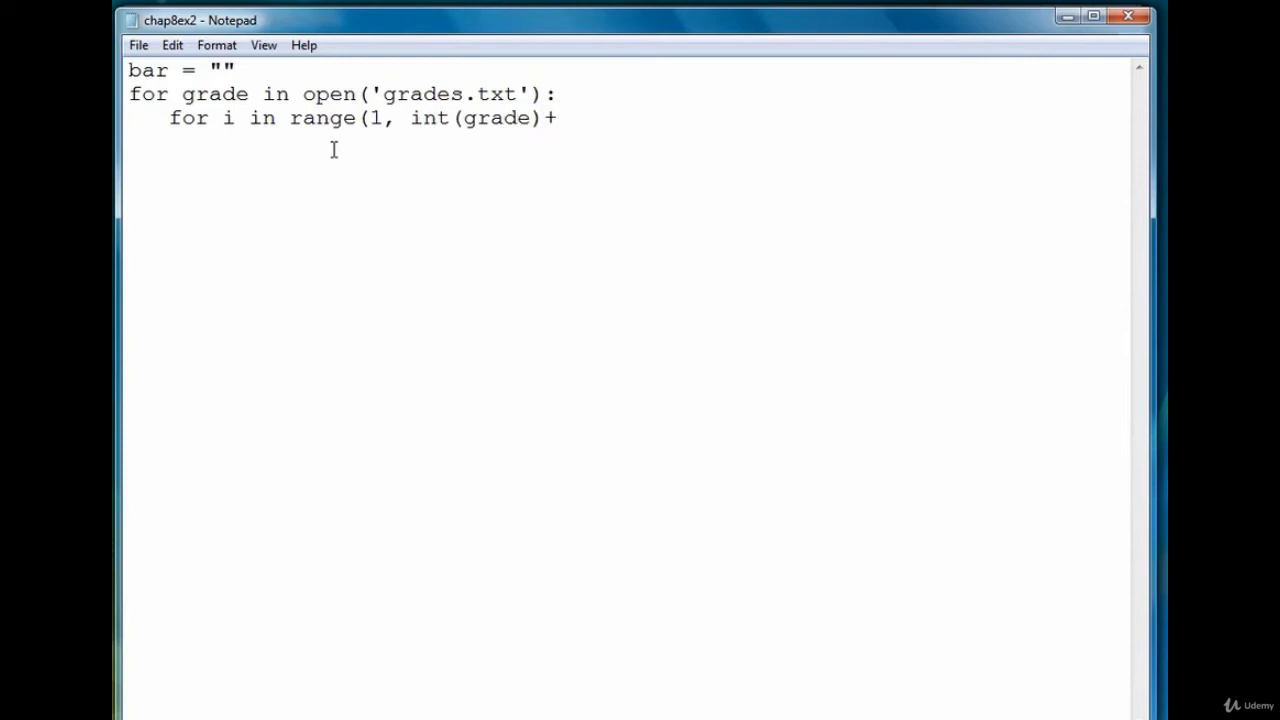
type("1):")
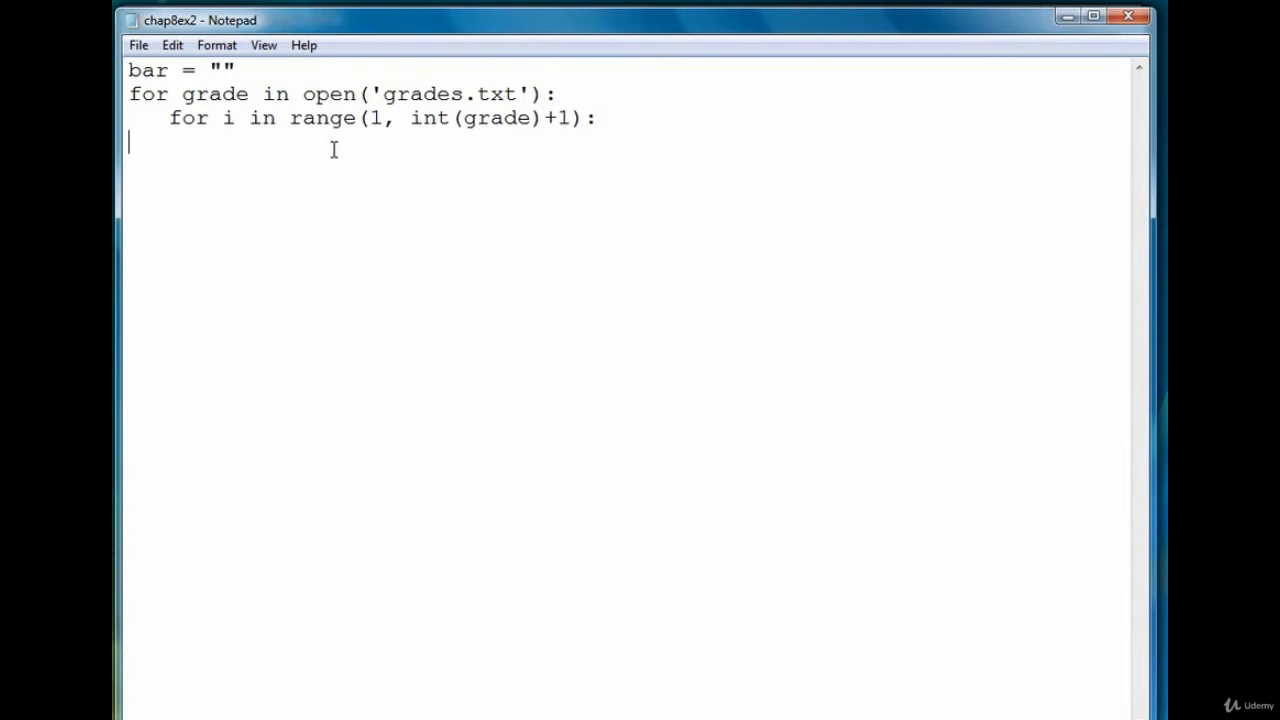
Step: Add 'if i % 5 == 0:' with bar = bar + "*", then begin a print( line
type("if")
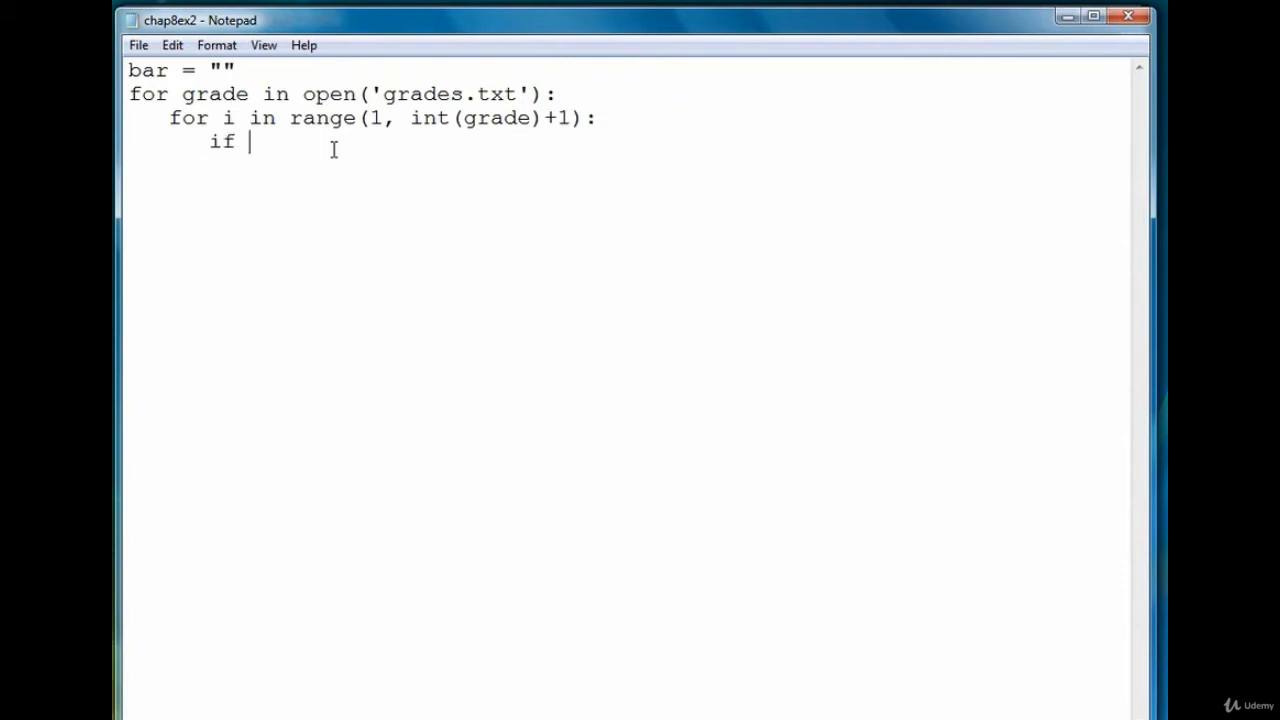
type("i")
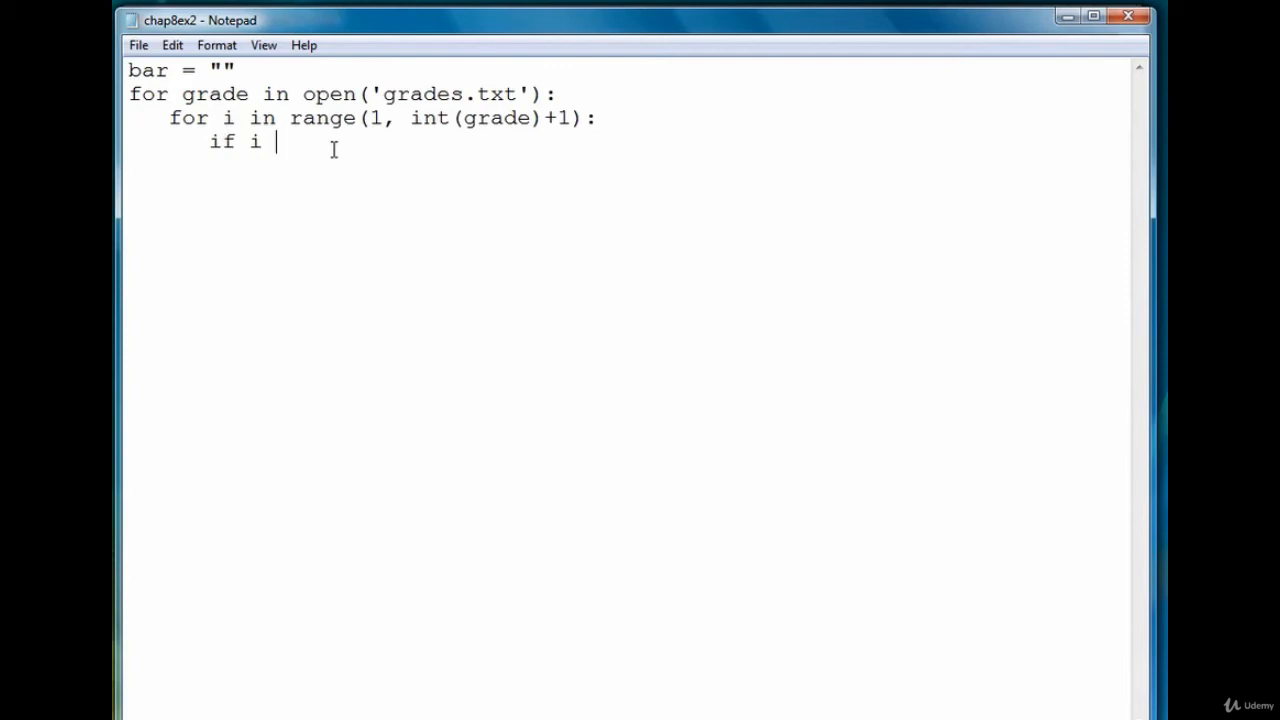
type("% 5")
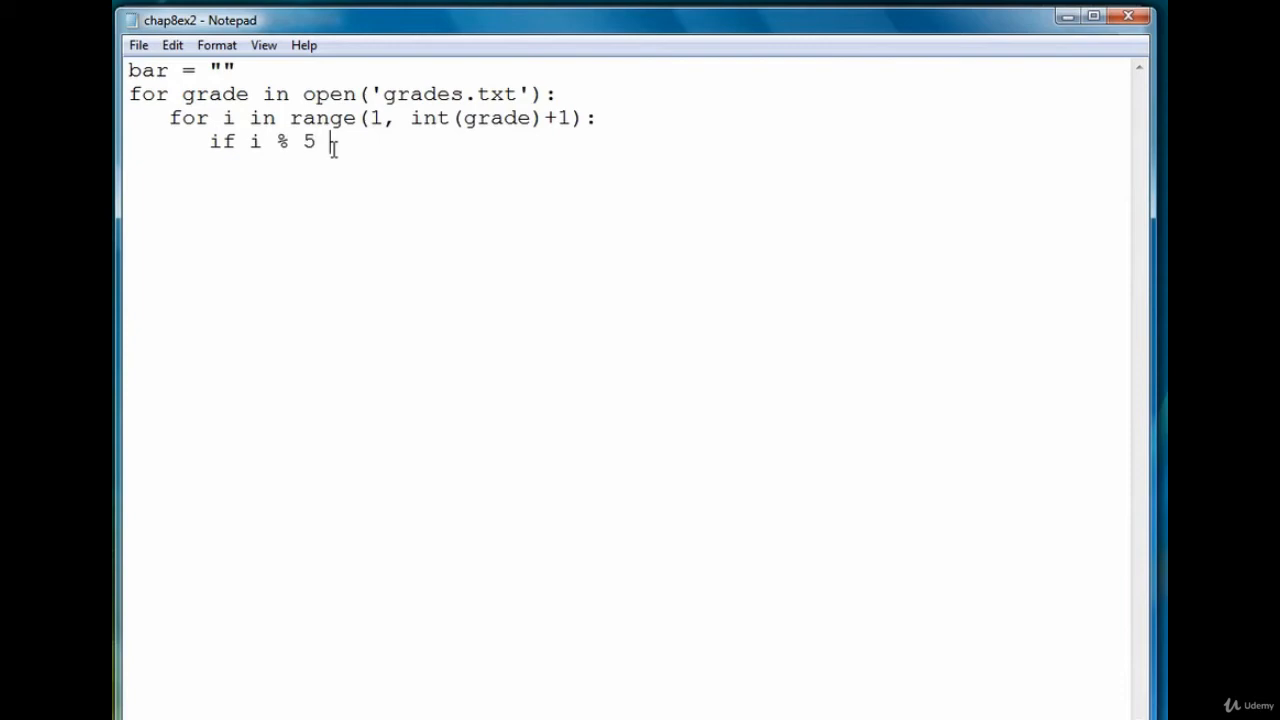
type("==")
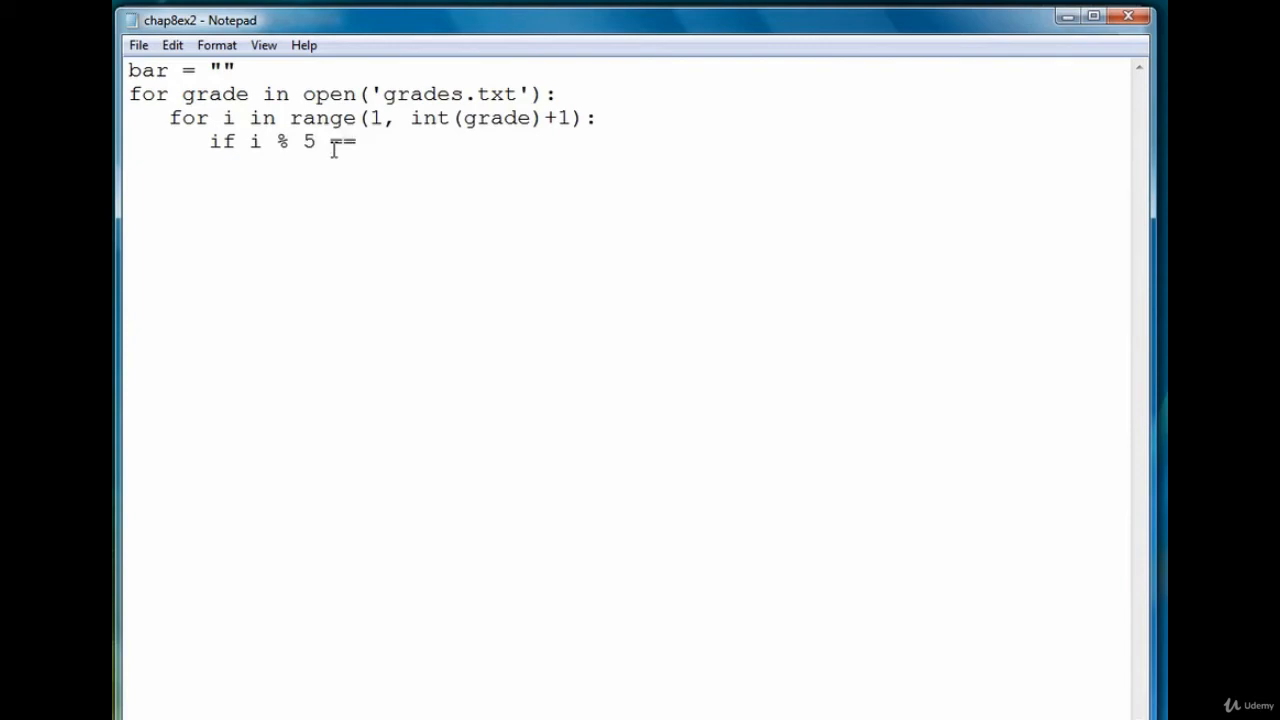
type("0:")
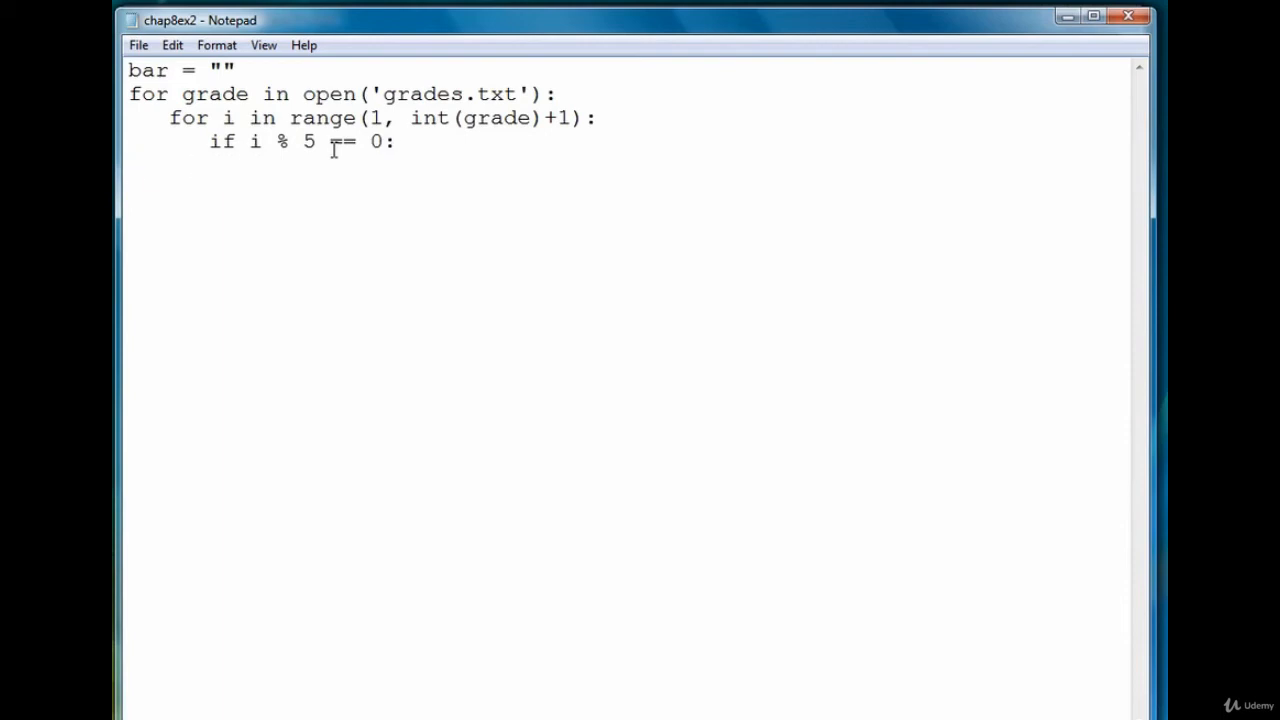
type("bar = bar +")
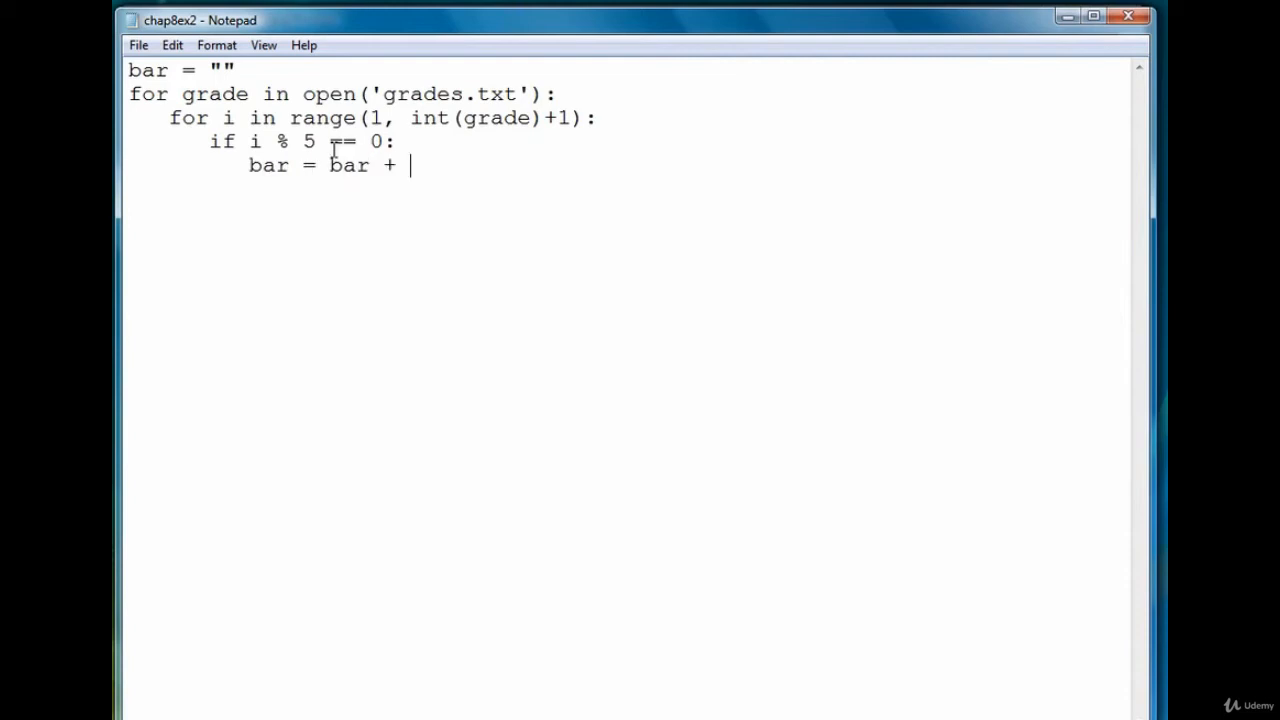
type("\"")
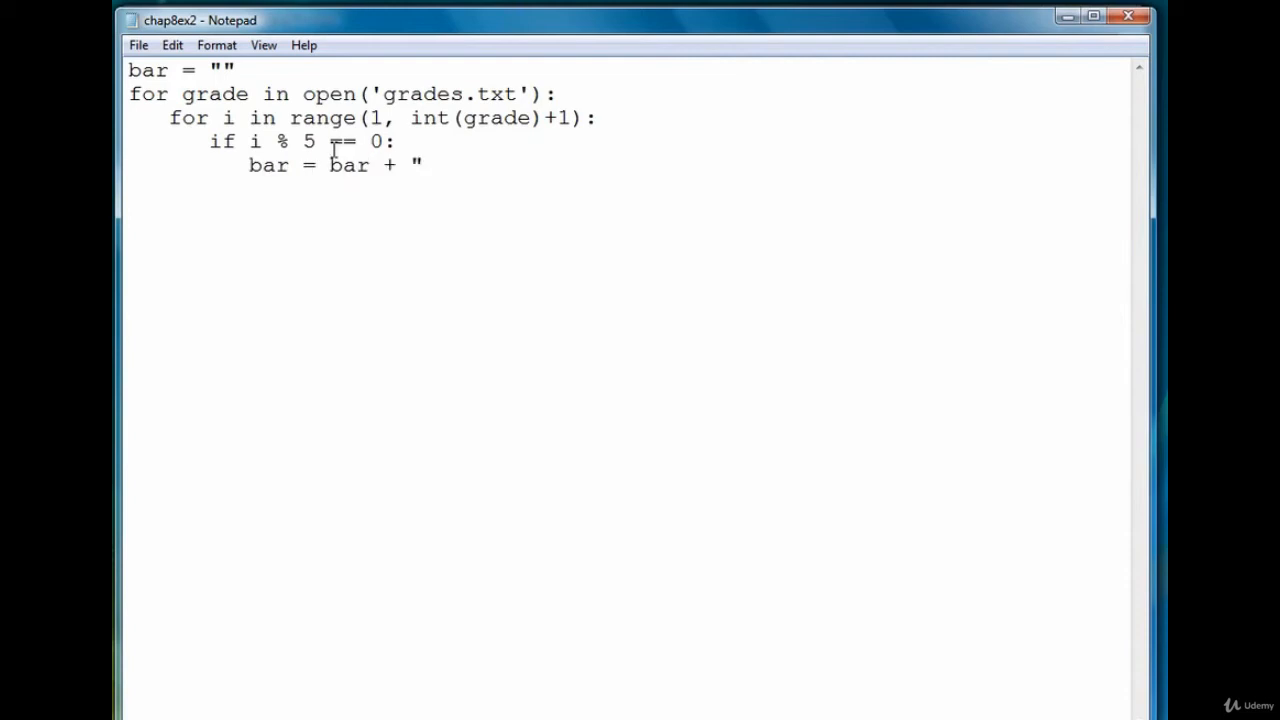
type("*\"")
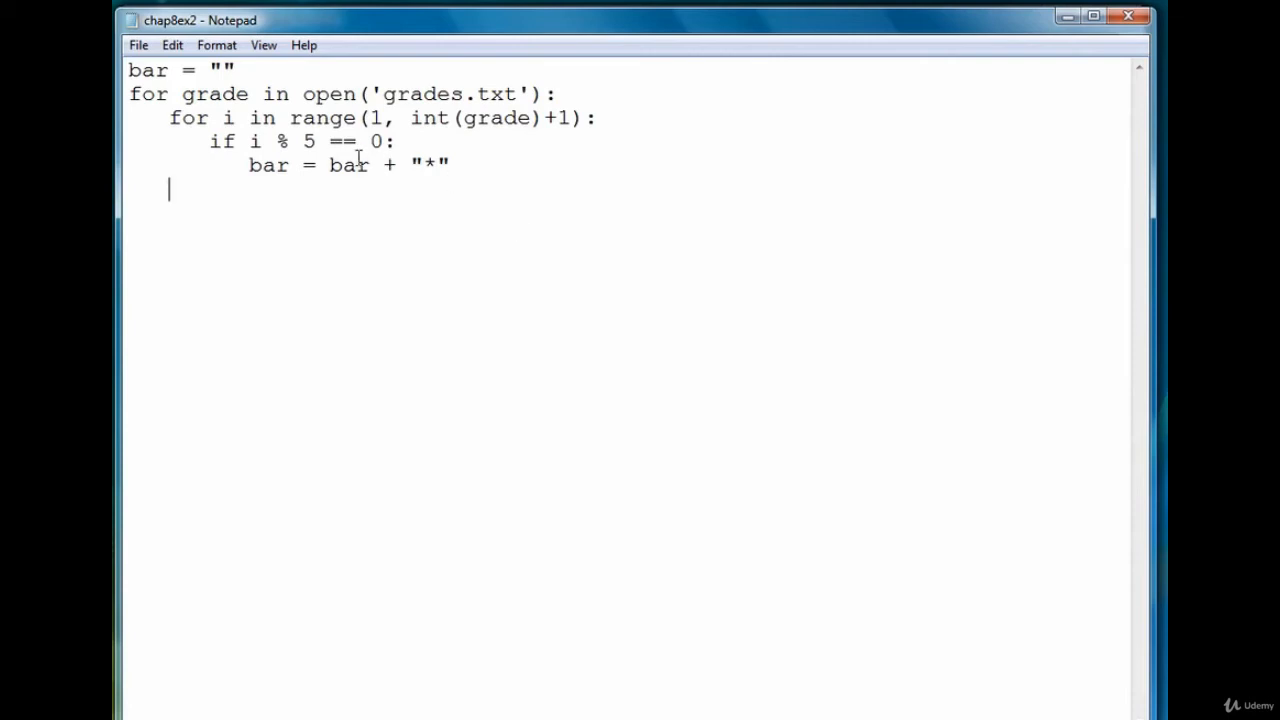
mouse_move(370, 122)
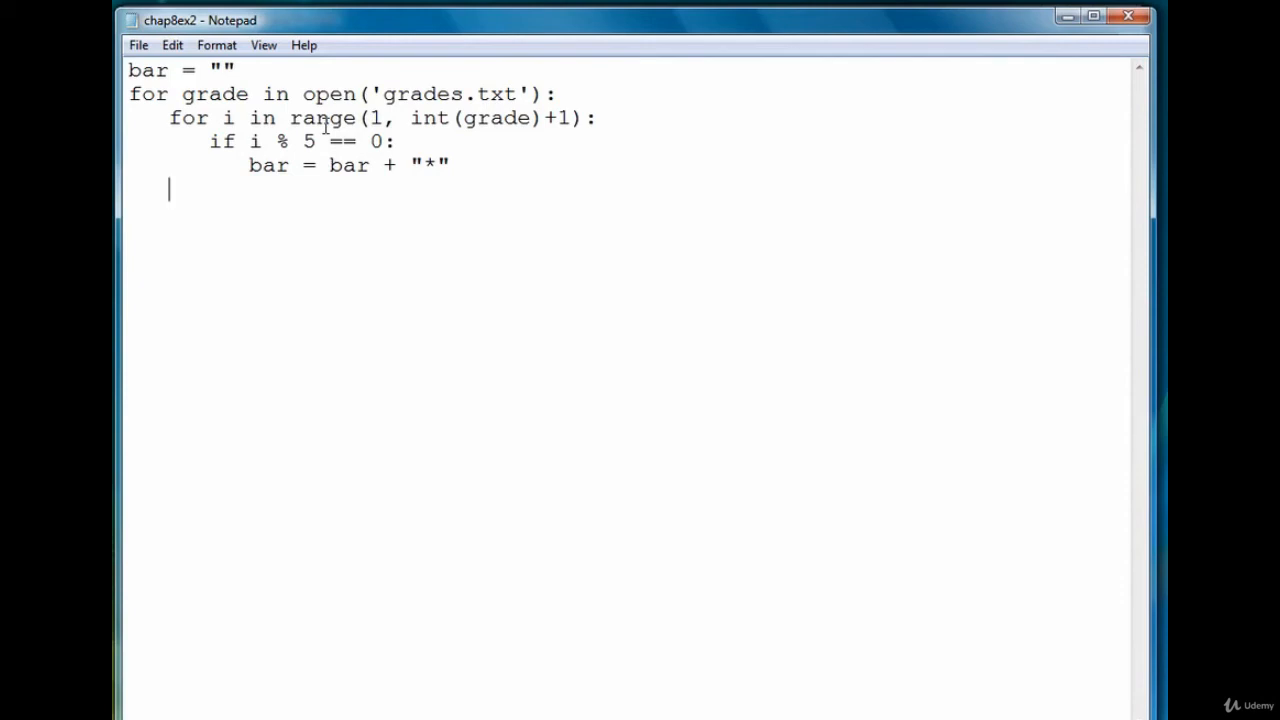
type("print (")
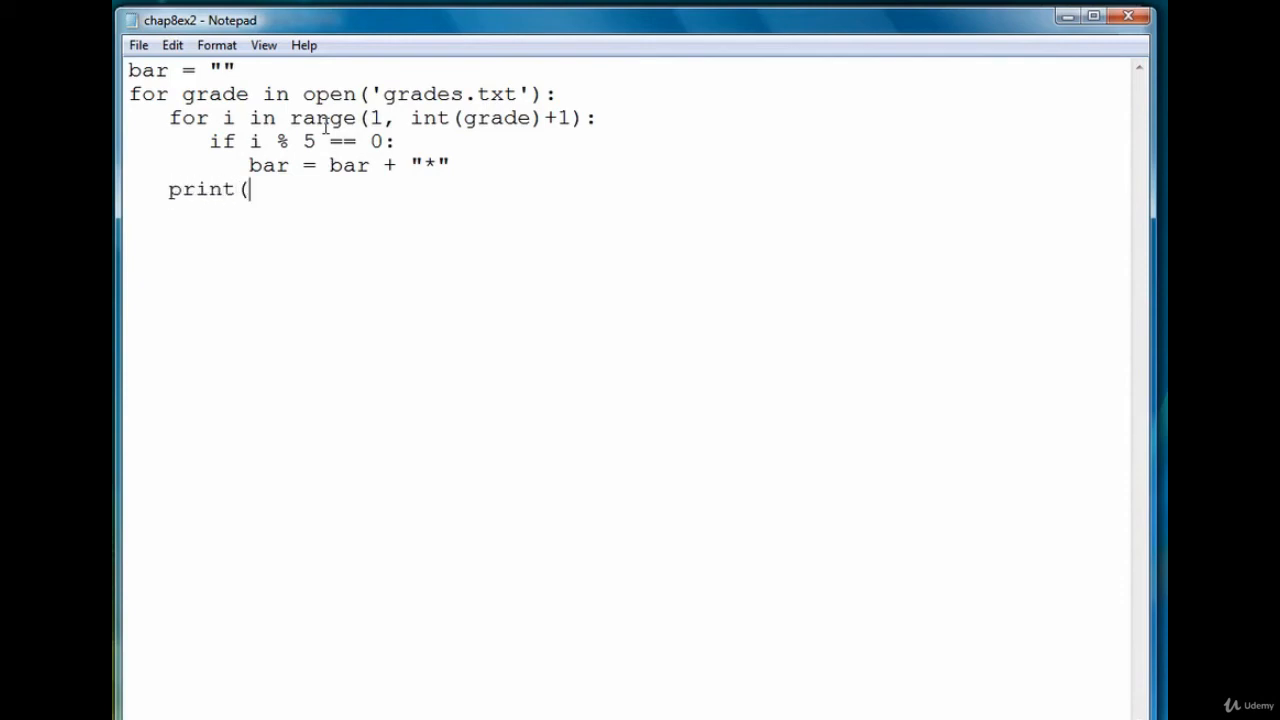
Step: Finish print(bar, i) and add bar = "" at the outer loop's indentation
type("bar, i)")
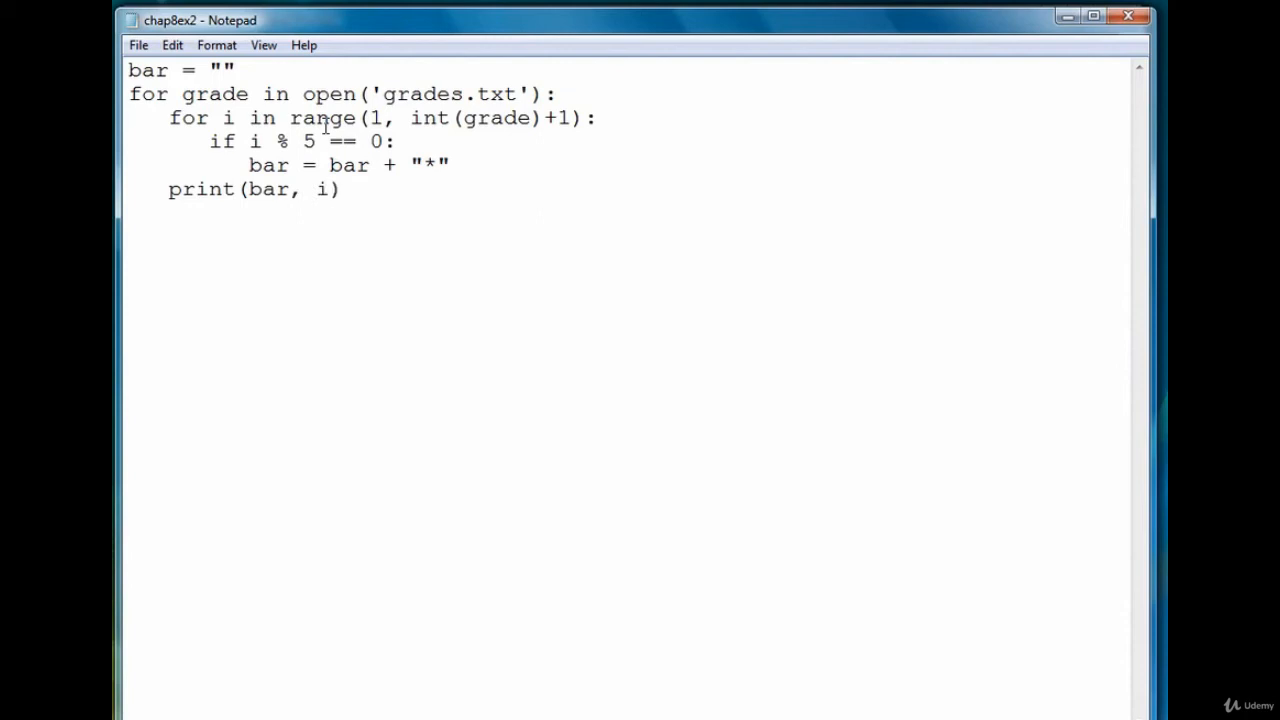
type("b")
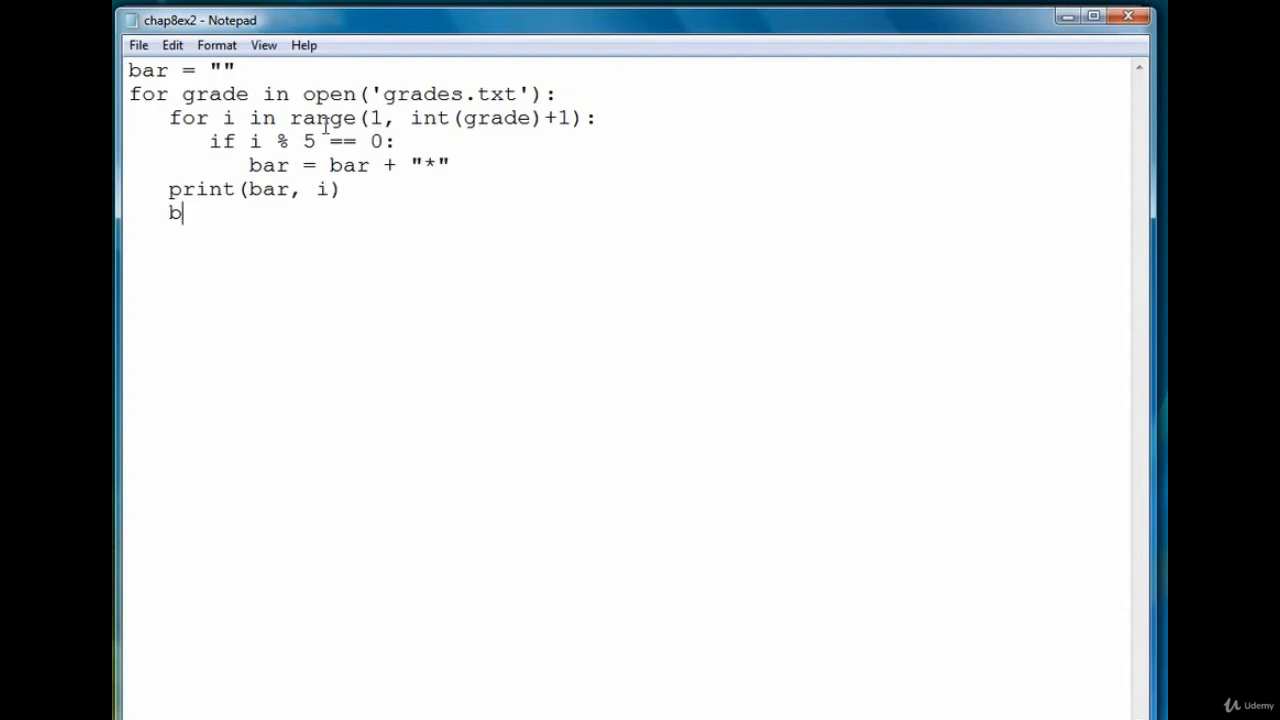
type("ar = \"\"")
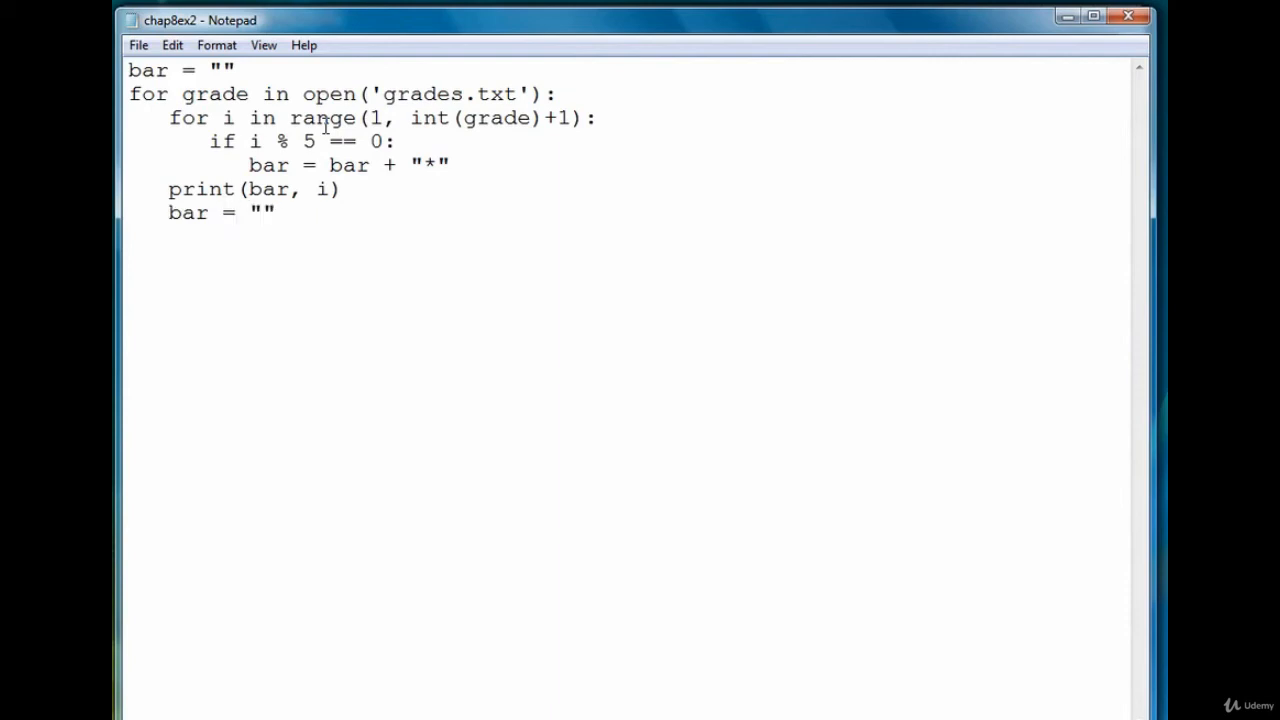
left_click(277, 212)
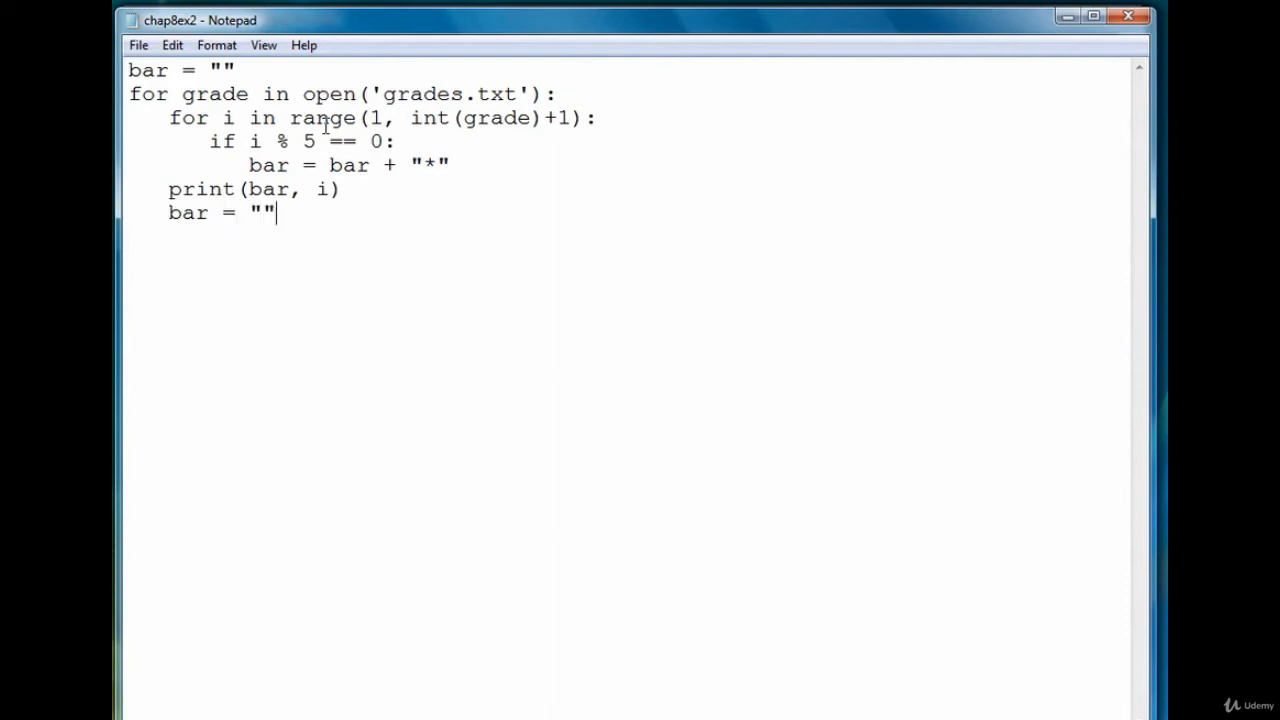
mouse_move(138, 45)
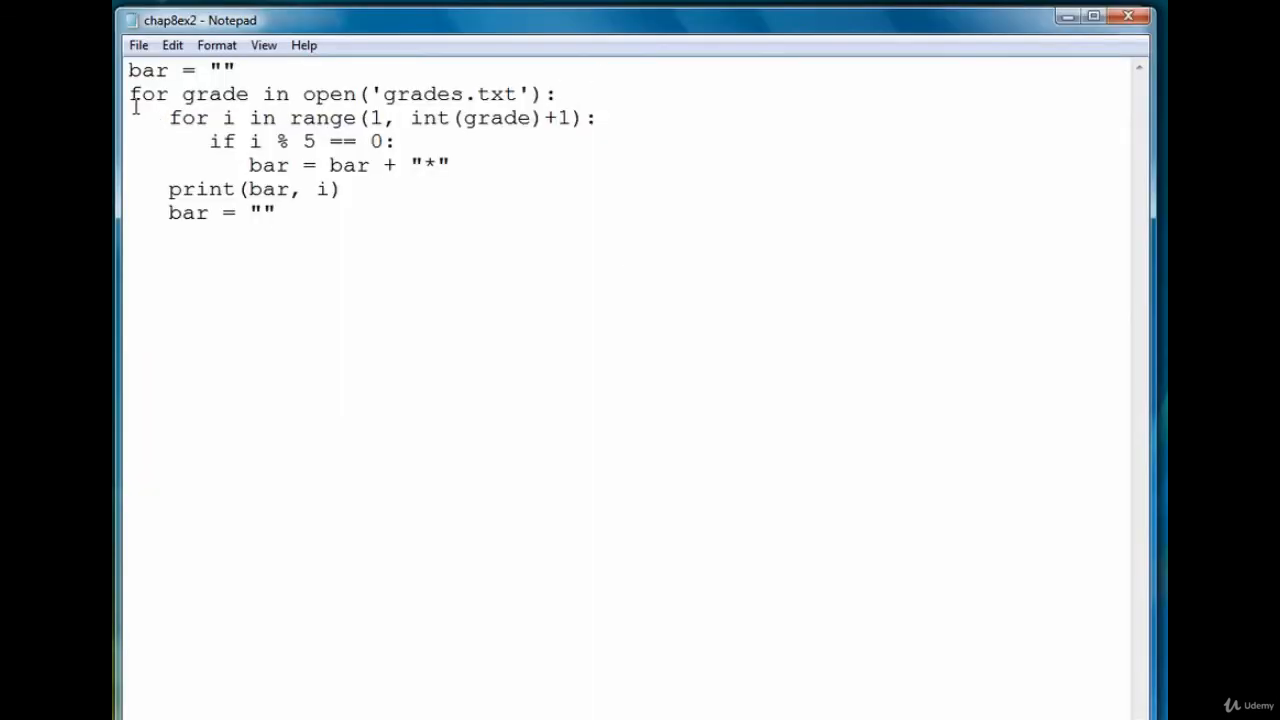
left_click(277, 212)
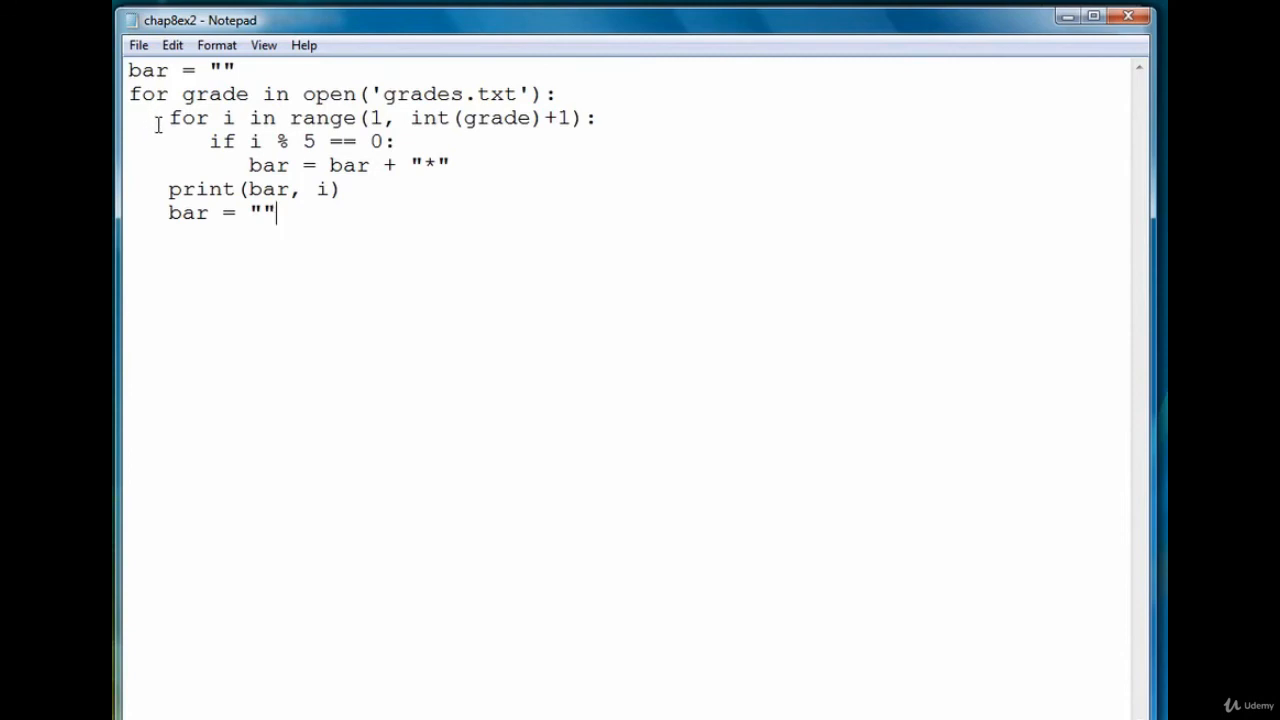